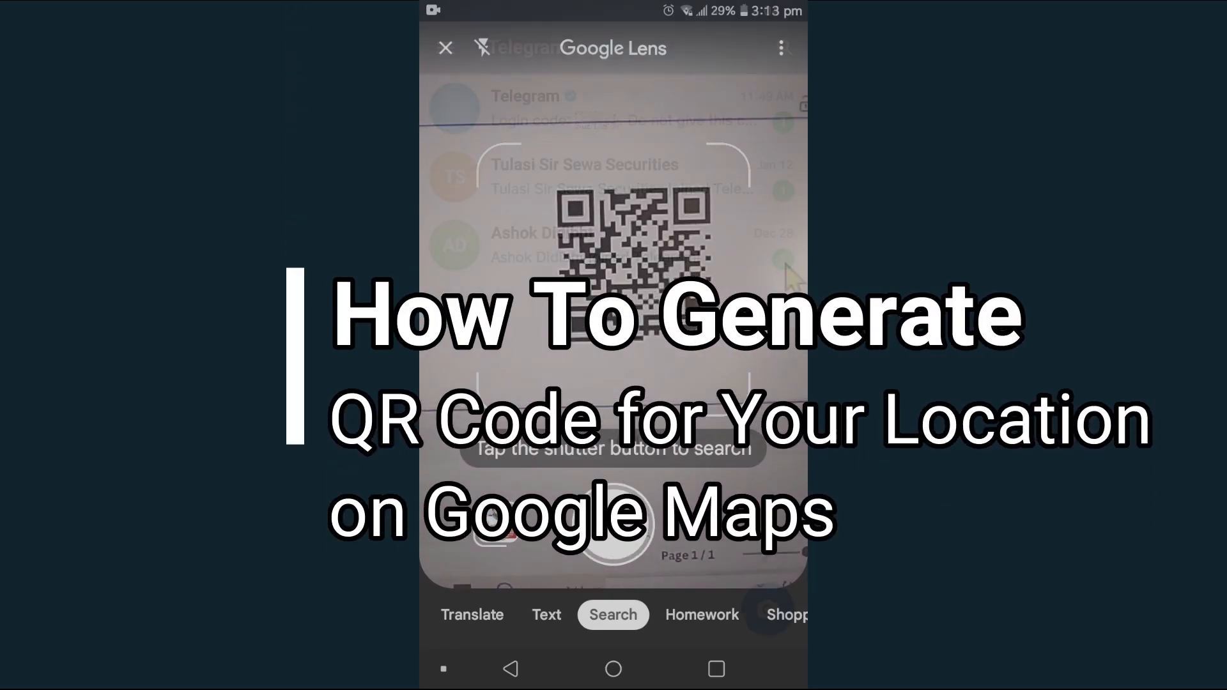
# Pan the Google Maps view and select the Disneyland Park shortcut to pin it
pyautogui.click(612, 538)
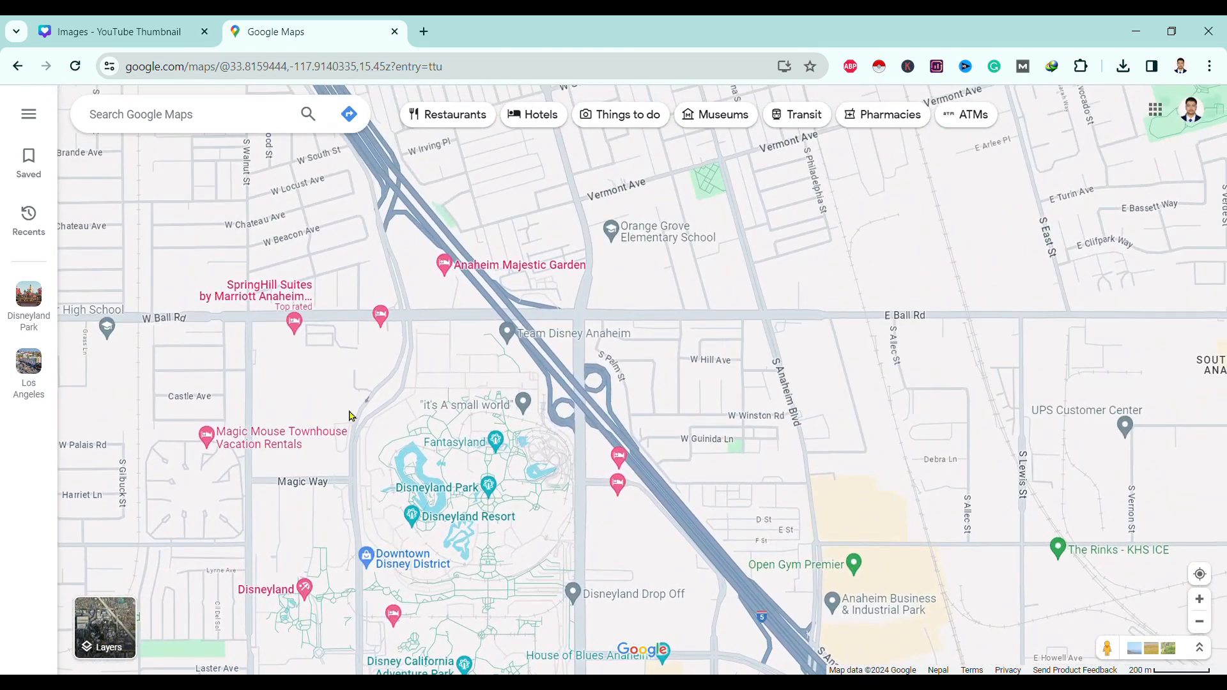
pyautogui.moveTo(348, 415); pyautogui.dragTo(544, 379)
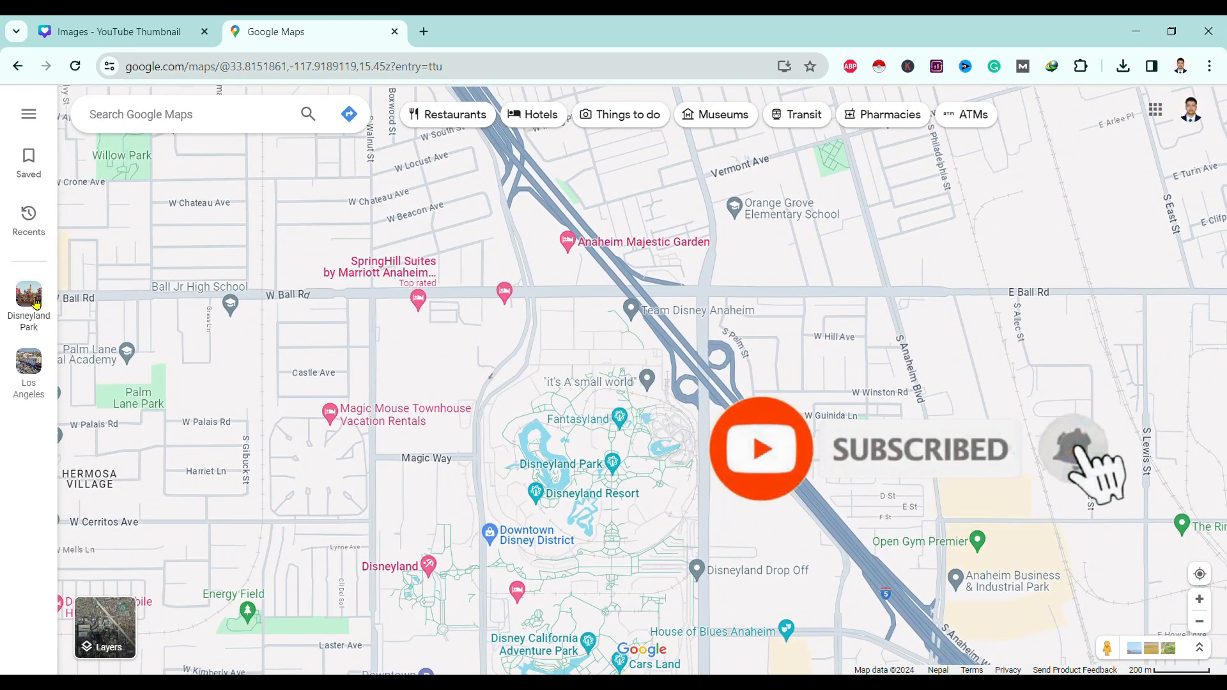
pyautogui.click(28, 295)
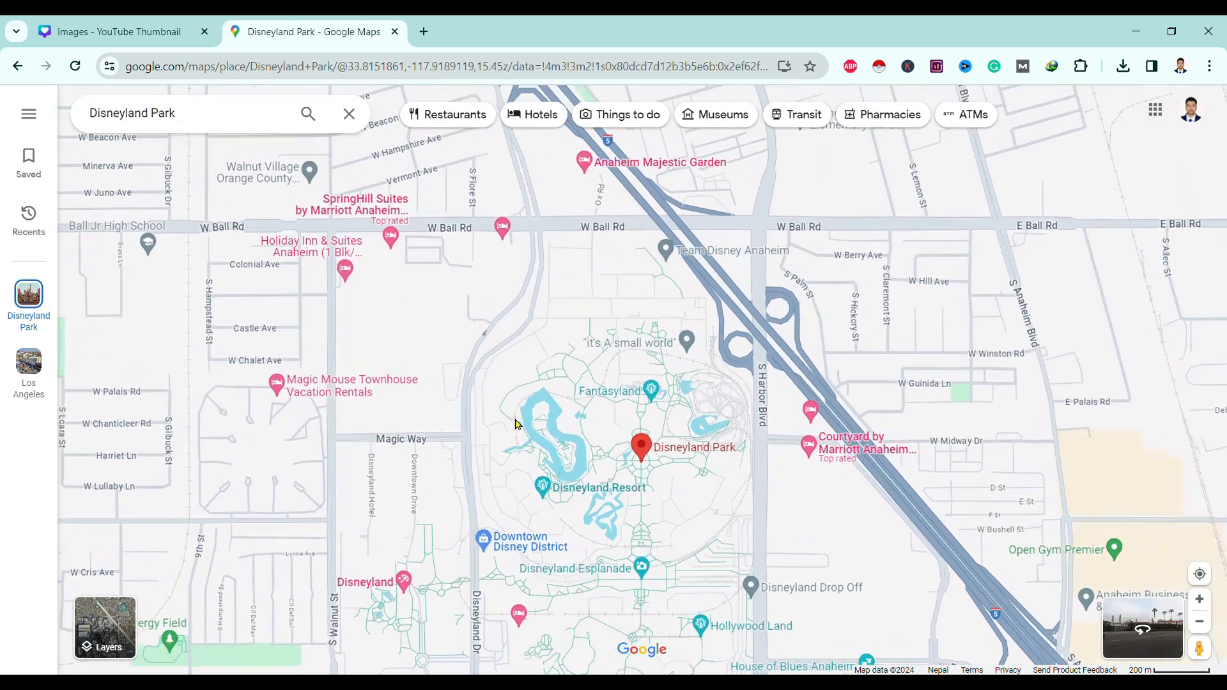
# Open the Disneyland Park pin's Share panel and copy its short link
pyautogui.click(639, 456)
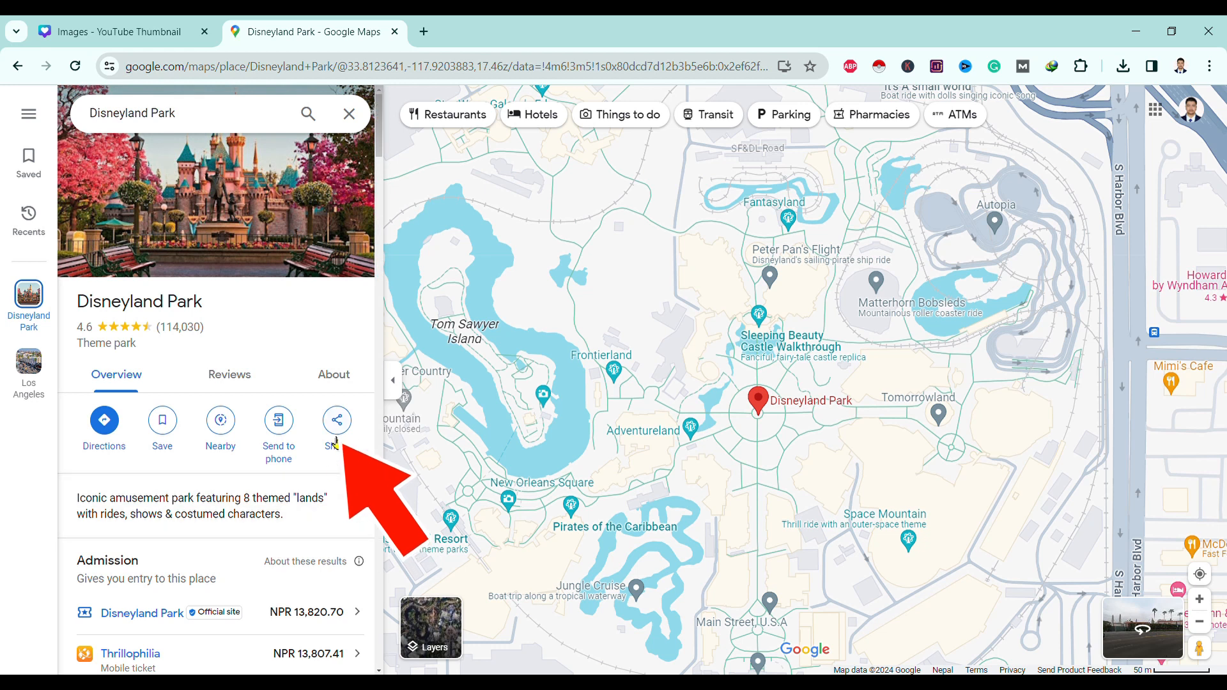
pyautogui.click(336, 420)
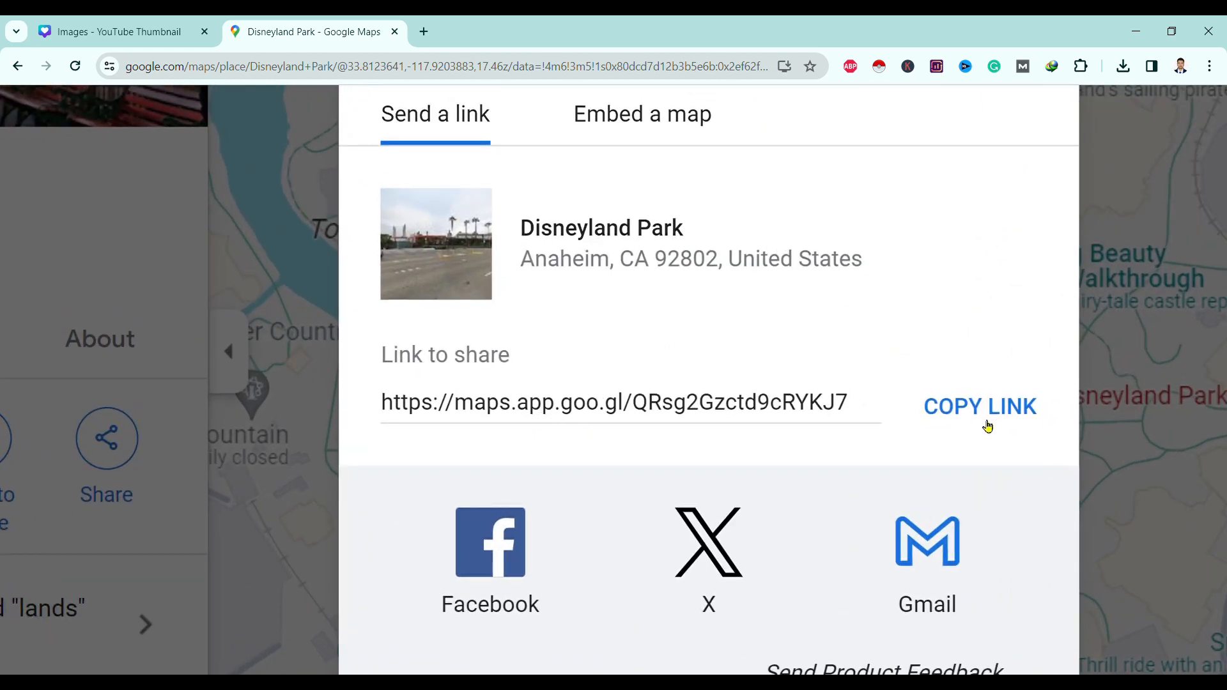
pyautogui.click(115, 31)
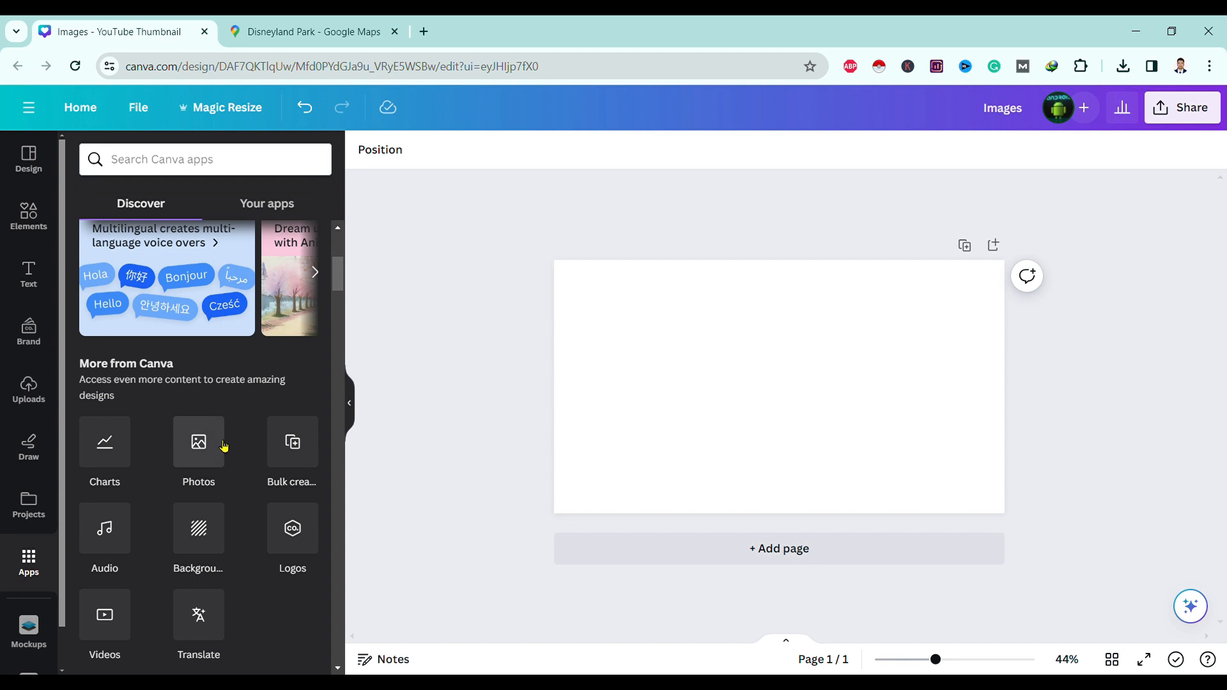
# Scroll the Apps panel to Popular and launch the QR Code app
pyautogui.scroll(-3)
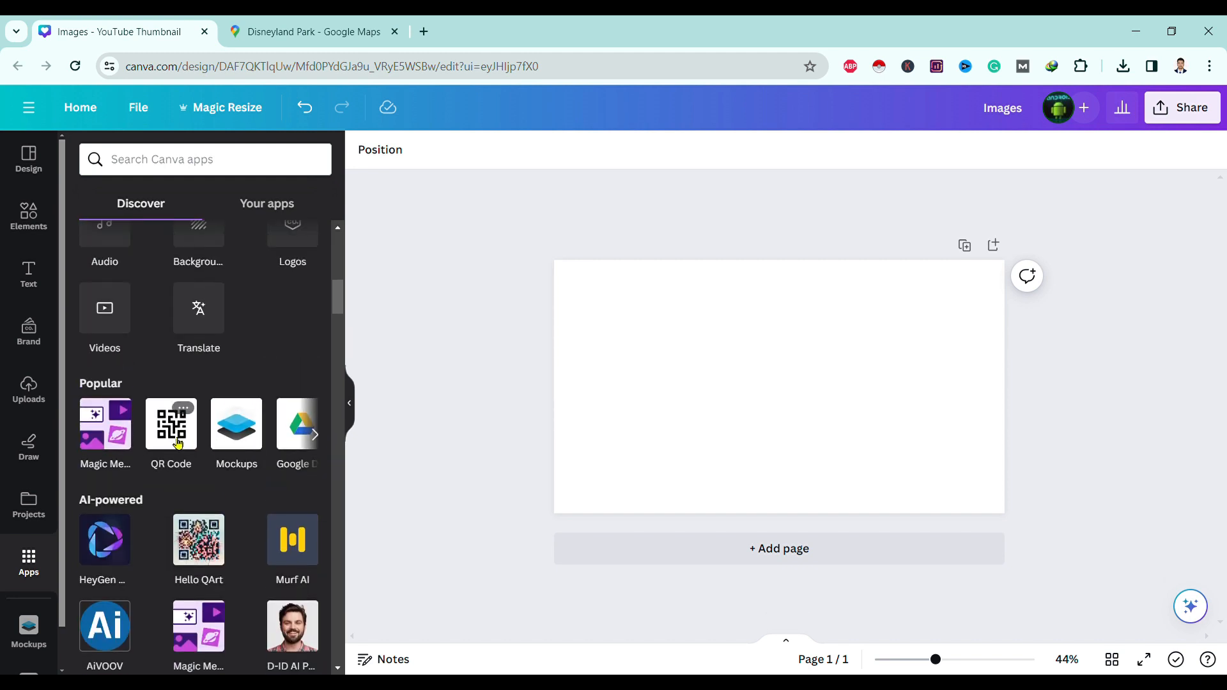
pyautogui.click(170, 424)
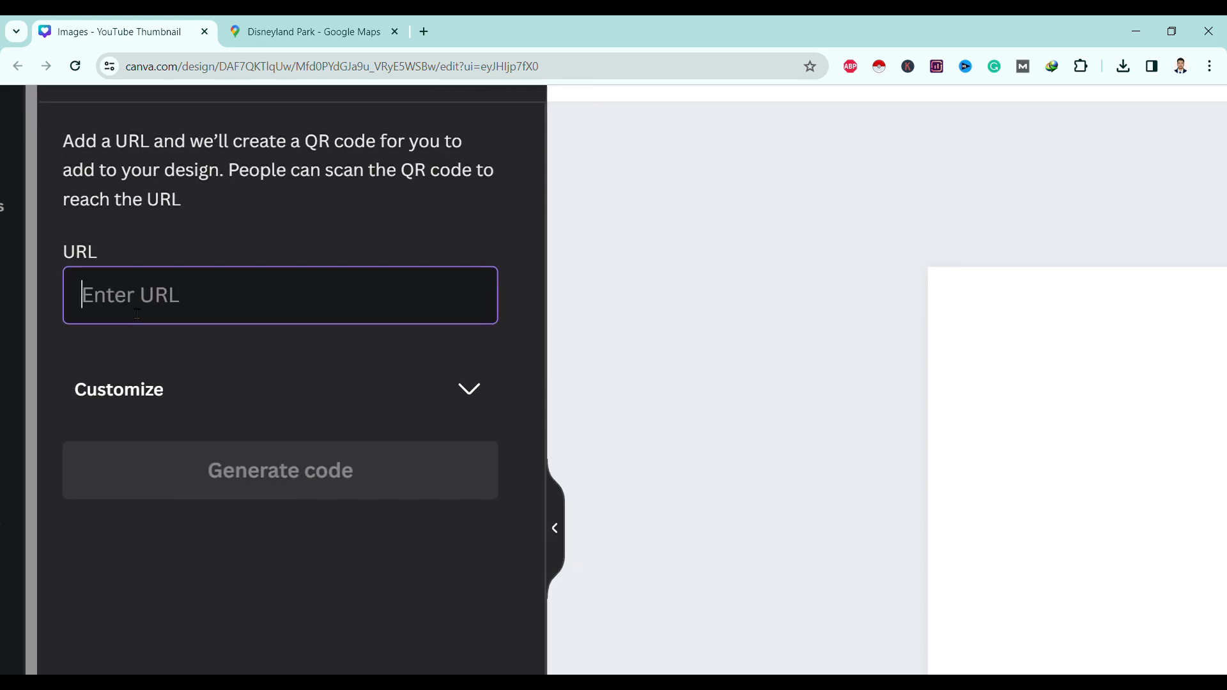
pyautogui.write('https://maps.app.goo.gl/QRsg2Gzctd9cRYKJ7')
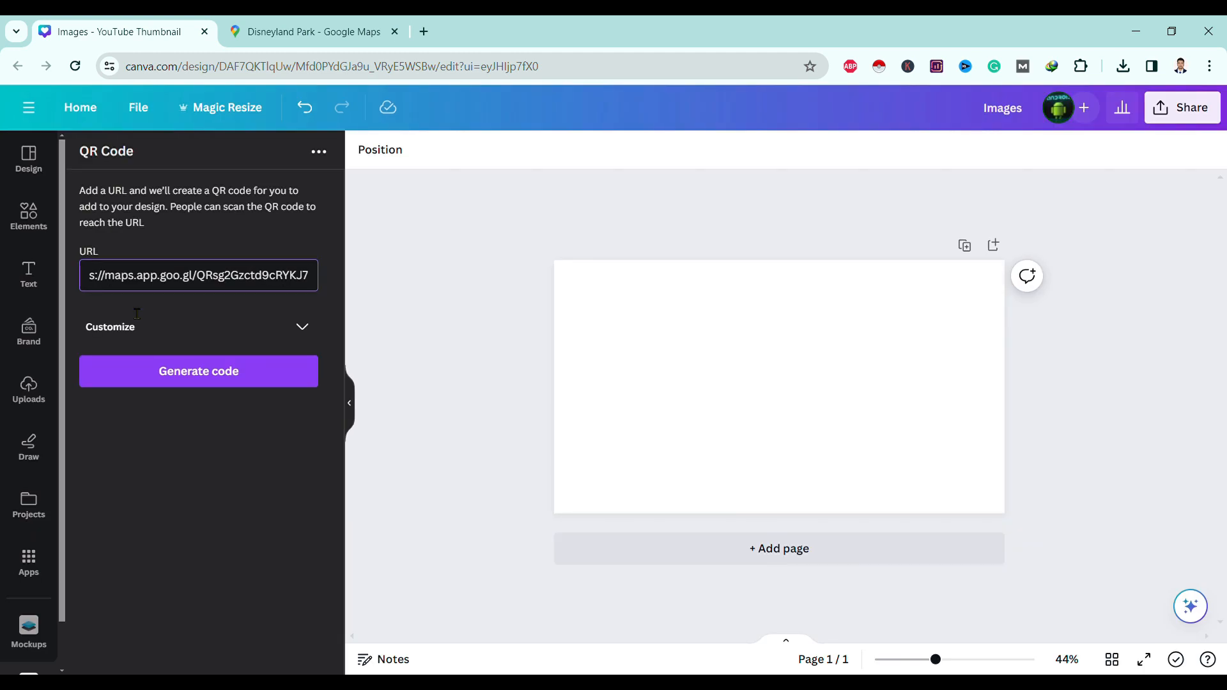
pyautogui.click(199, 371)
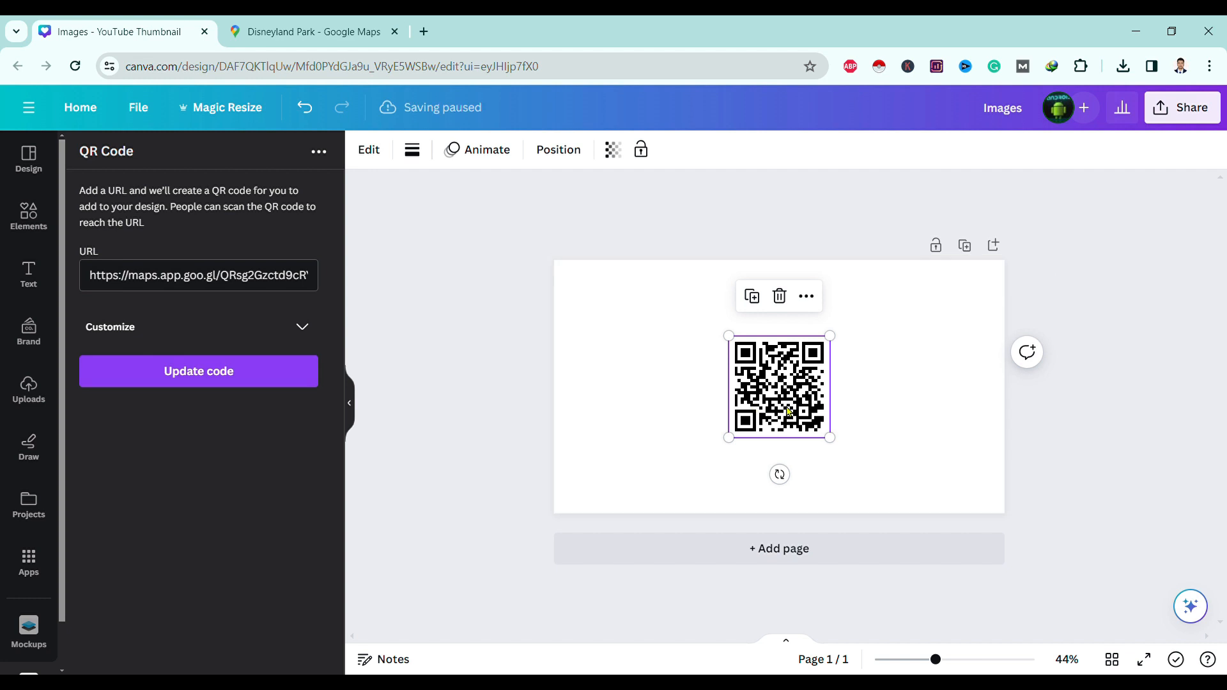
pyautogui.moveTo(830, 436); pyautogui.dragTo(785, 415)
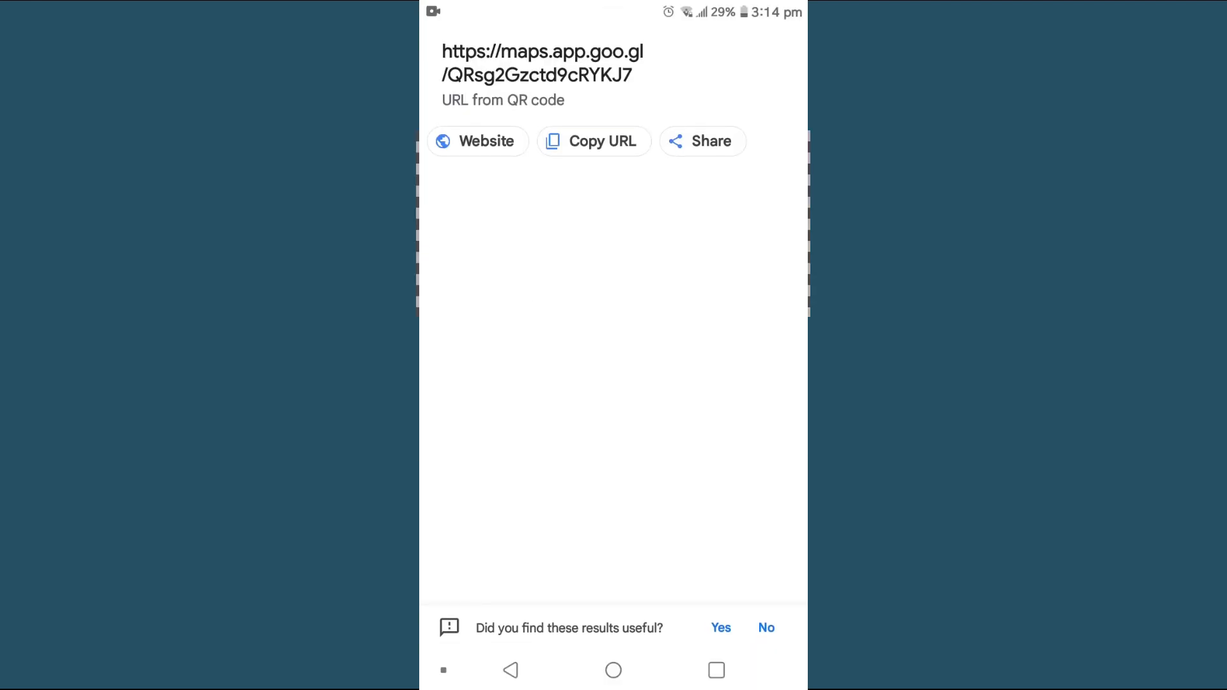
# Open the scanned Disneyland Maps link from Google Lens via Website
pyautogui.click(478, 142)
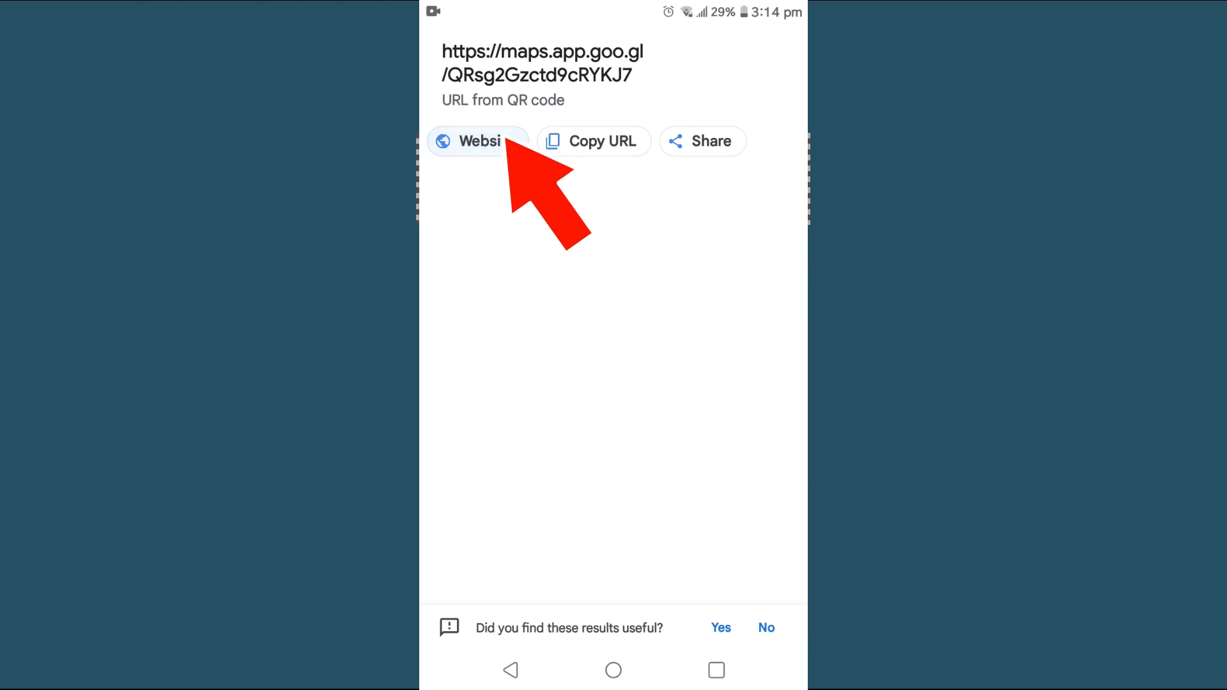
pyautogui.click(480, 142)
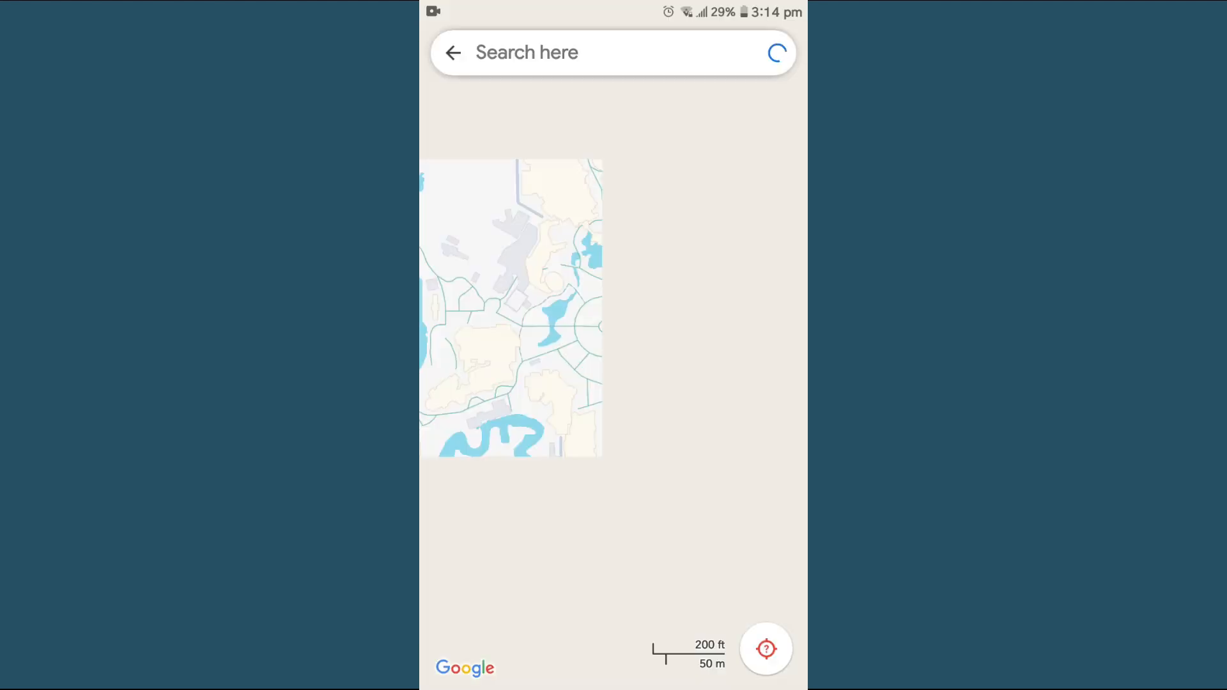